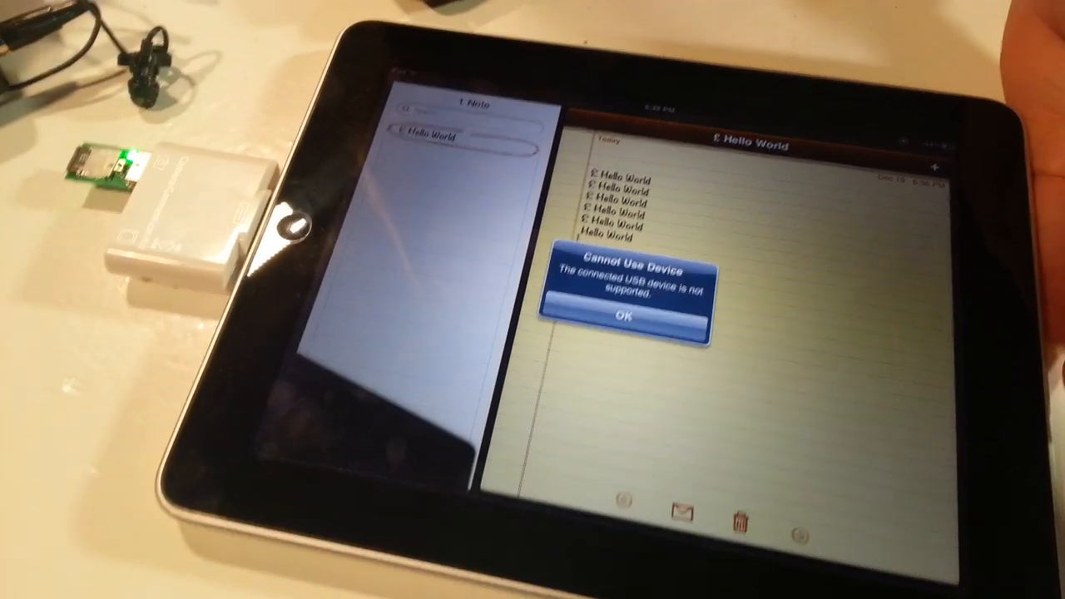
- Confirm the 'Cannot Use Device' alert with OK so the Hello World note remains visible
{"action": "left_click", "coordinate": [626, 323]}
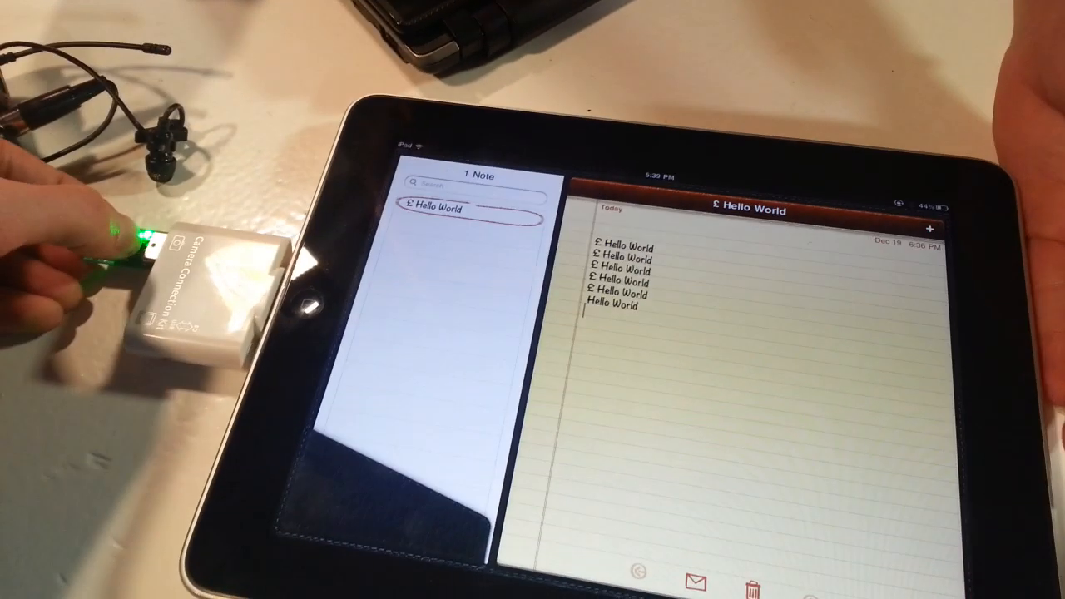